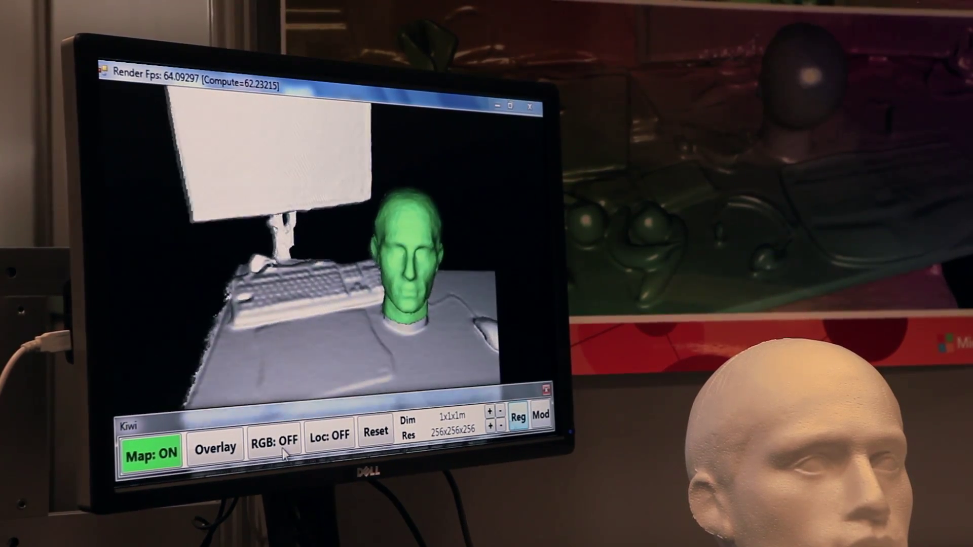
Step: Switch RGB from OFF to ON so the green head overlays the live desk camera feed
{"action": "left_click", "coordinate": [275, 447]}
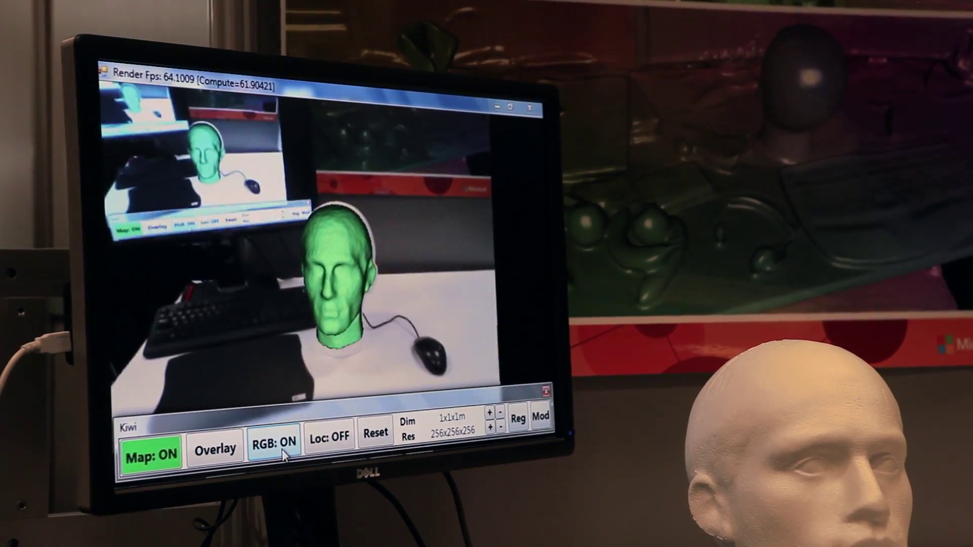